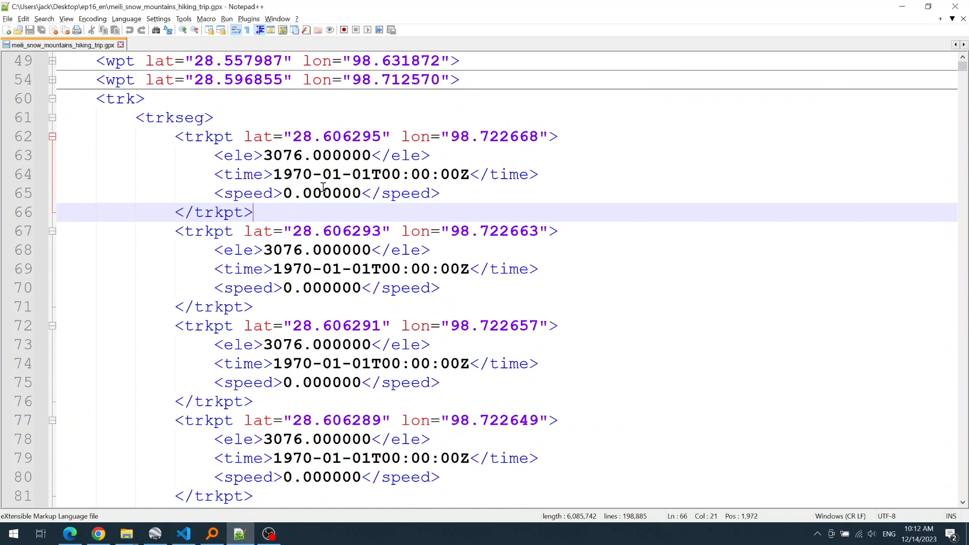
# - Strip all <speed> and <time> elements from the GPX with regex Replace All
pyautogui.moveTo(382, 175); pyautogui.dragTo(468, 174)
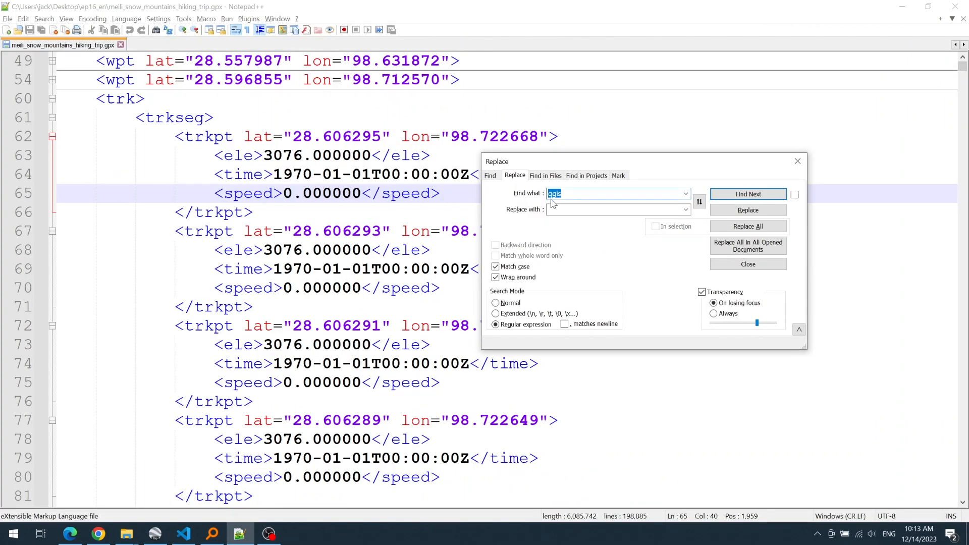
pyautogui.write('<speed>(.+?)</speed>')
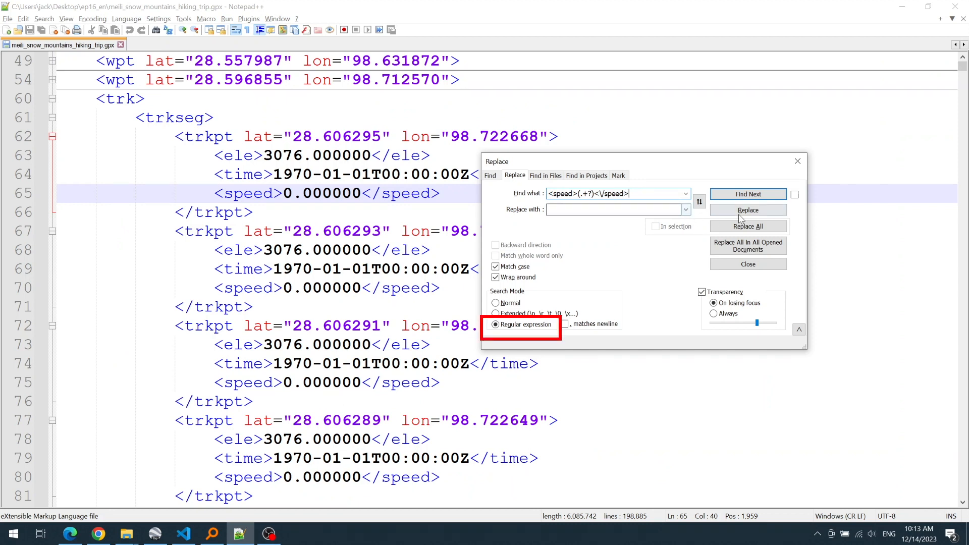
pyautogui.click(748, 226)
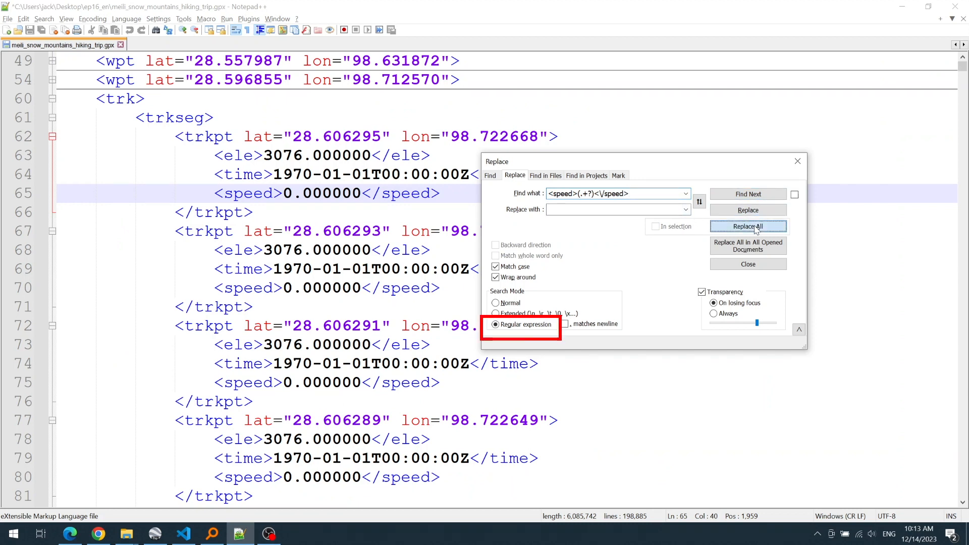
pyautogui.click(748, 226)
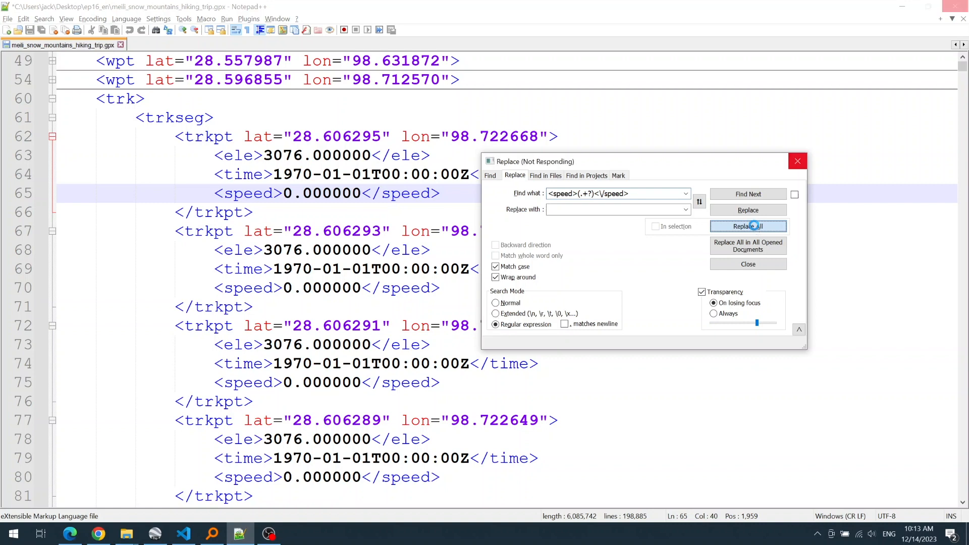
pyautogui.click(69, 533)
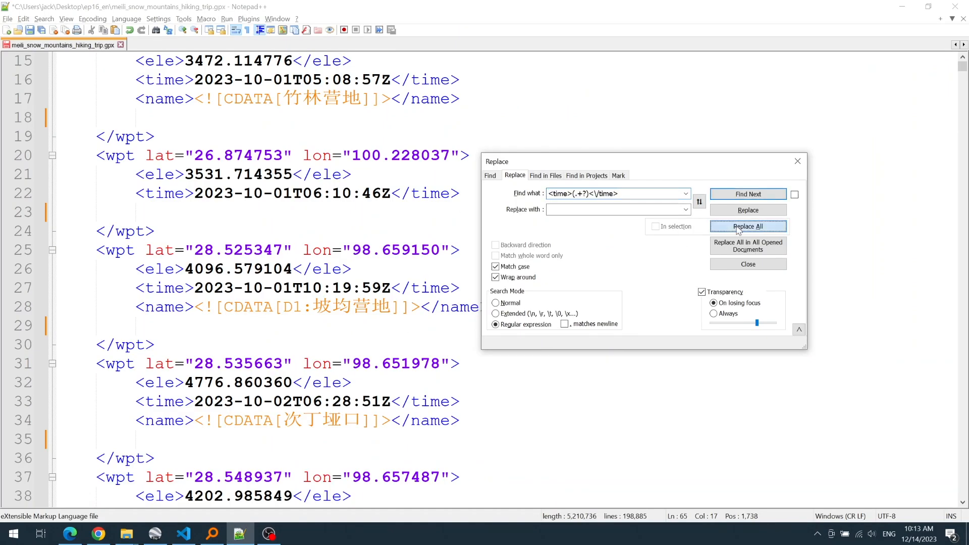
pyautogui.click(748, 226)
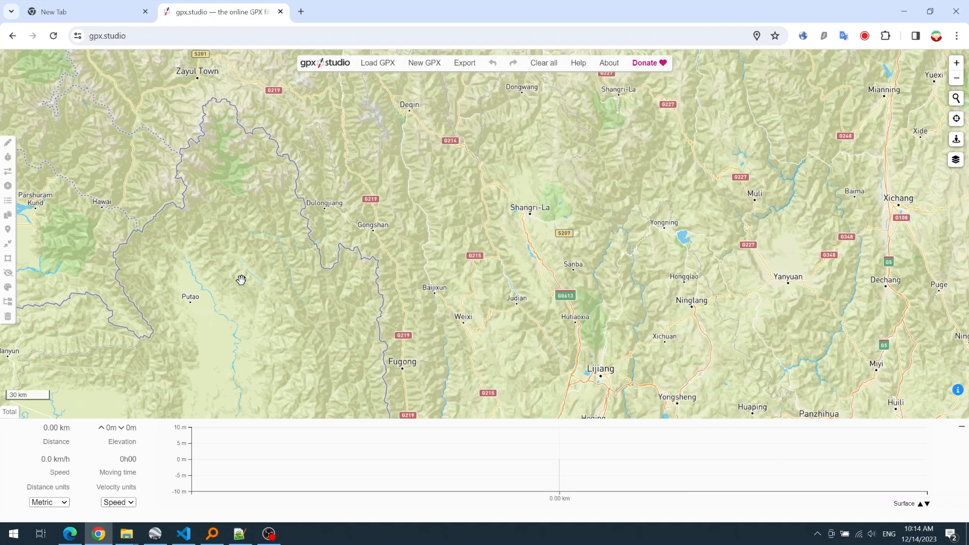
# - Load the hiking trip track and set its speed to 100 km/h
pyautogui.click(378, 63)
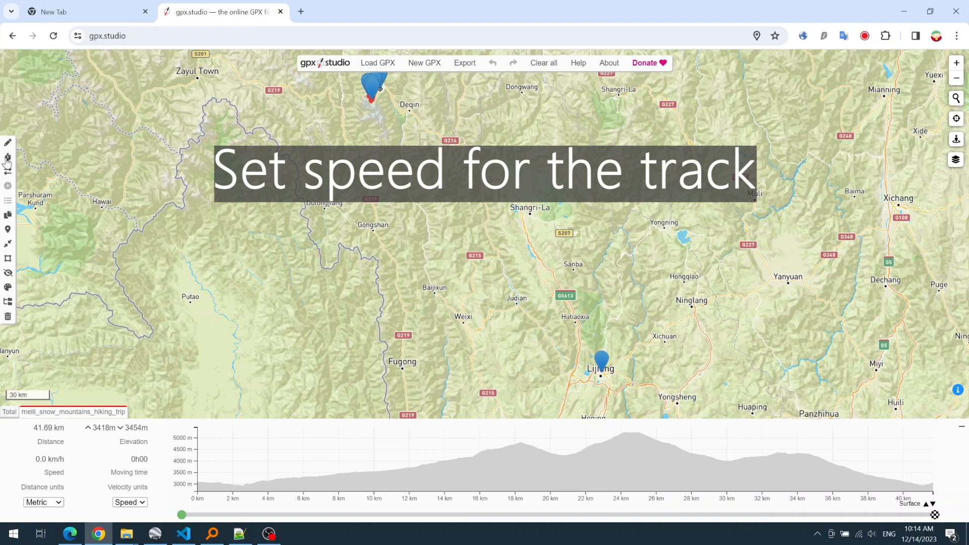
pyautogui.click(8, 157)
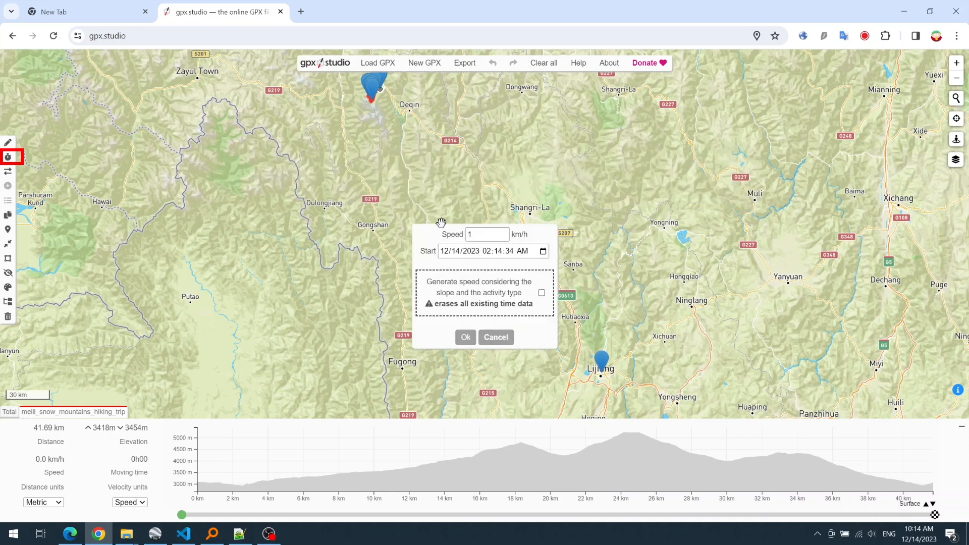
pyautogui.click(486, 235)
pyautogui.write('00')
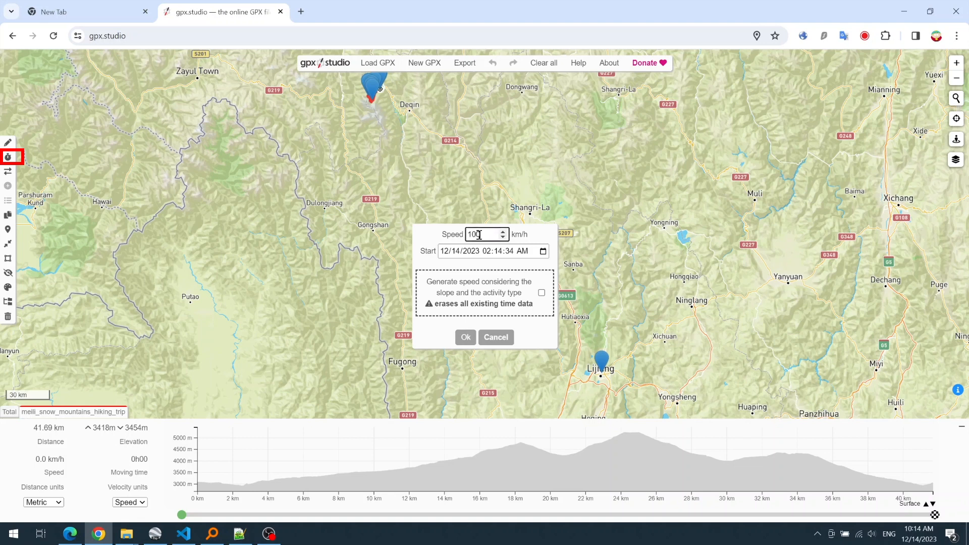
pyautogui.click(466, 337)
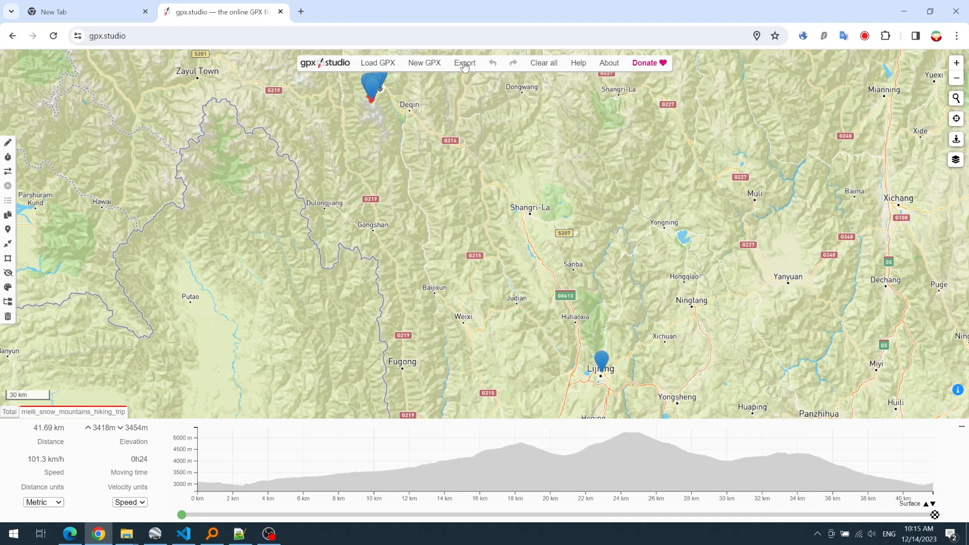
# - Export the updated track as a separate speed_100 GPX file
pyautogui.click(465, 63)
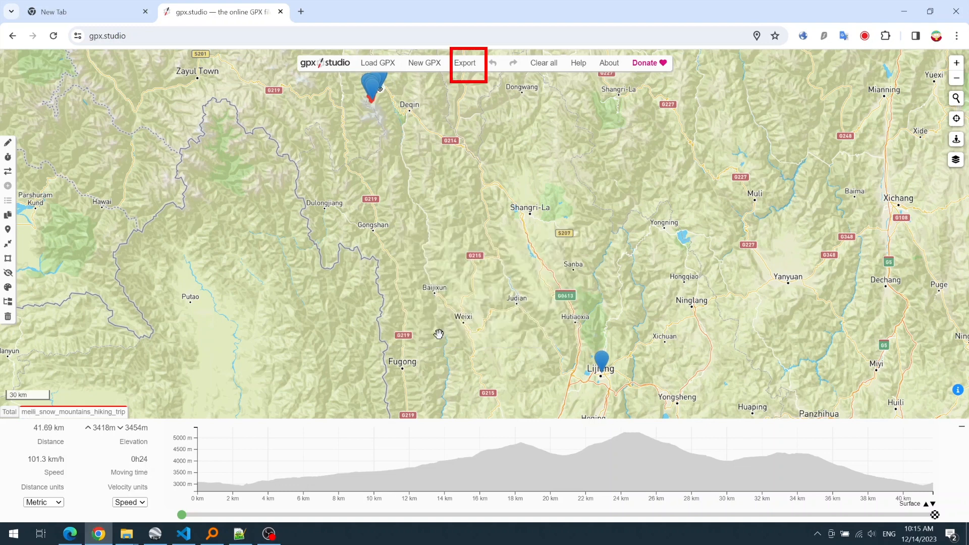
pyautogui.click(465, 63)
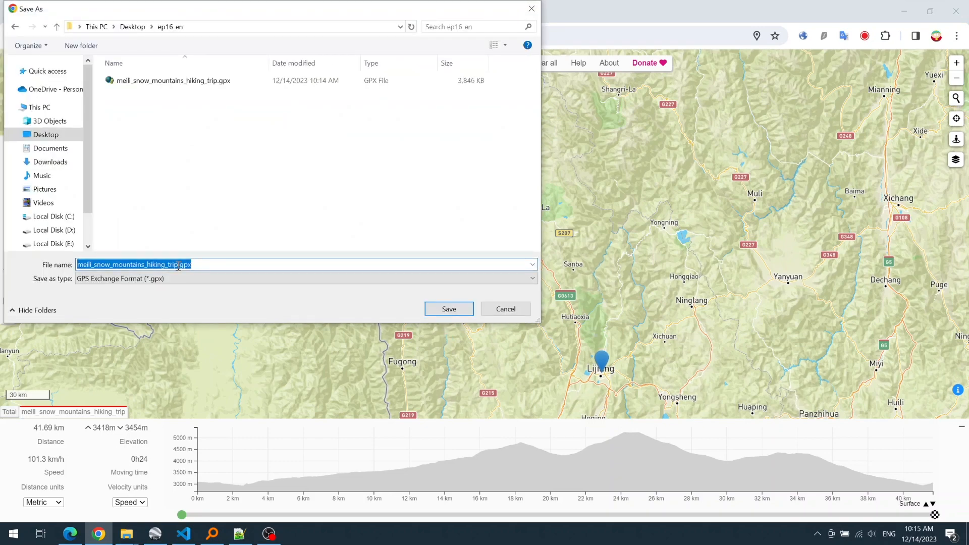
pyautogui.click(449, 308)
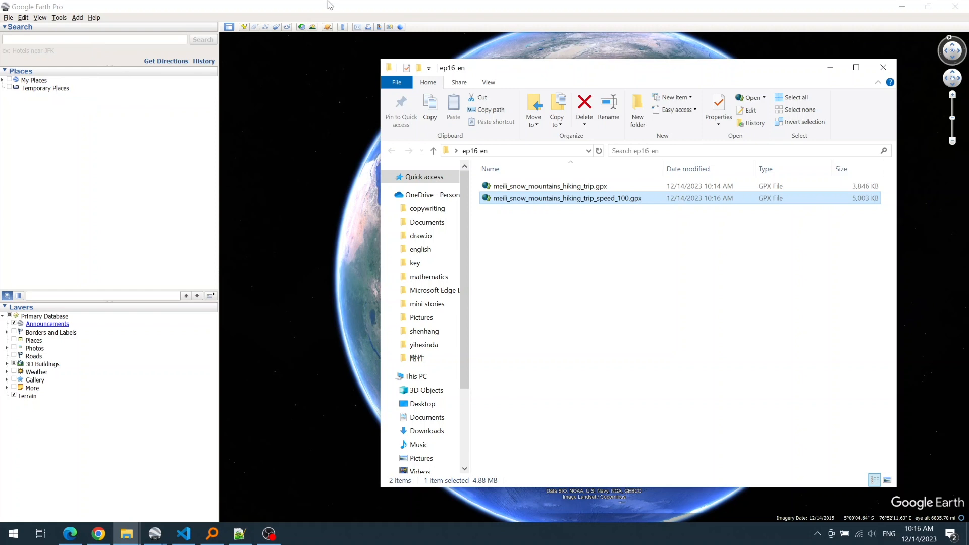
# - Import speed_100 GPX as KML tracks and select the meili_snow_mountains_hiking_trip track
pyautogui.doubleClick(567, 197)
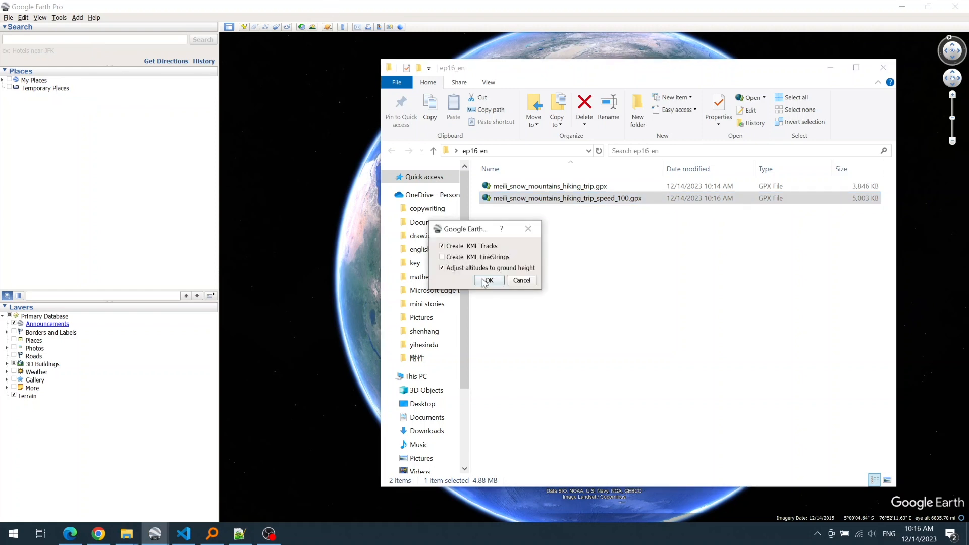
pyautogui.click(487, 280)
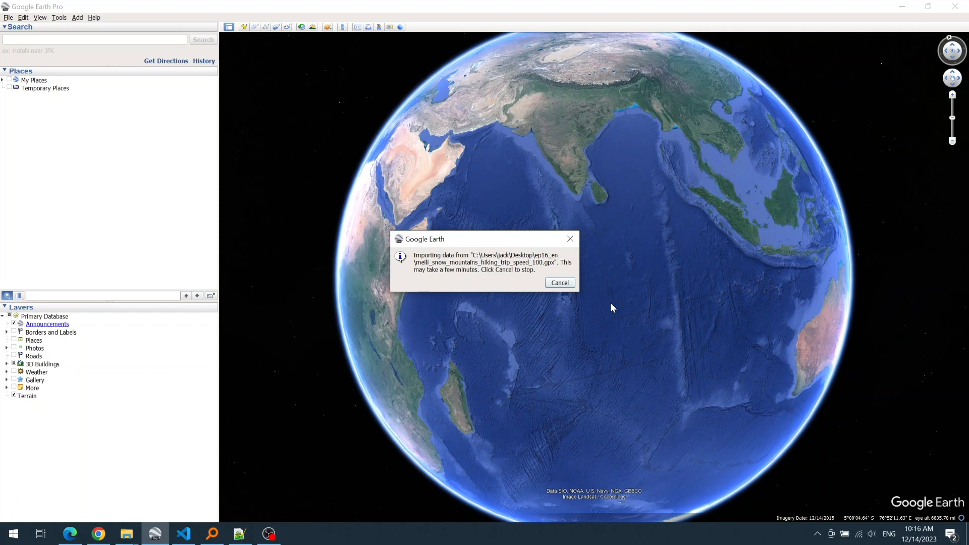
pyautogui.moveTo(610, 310)
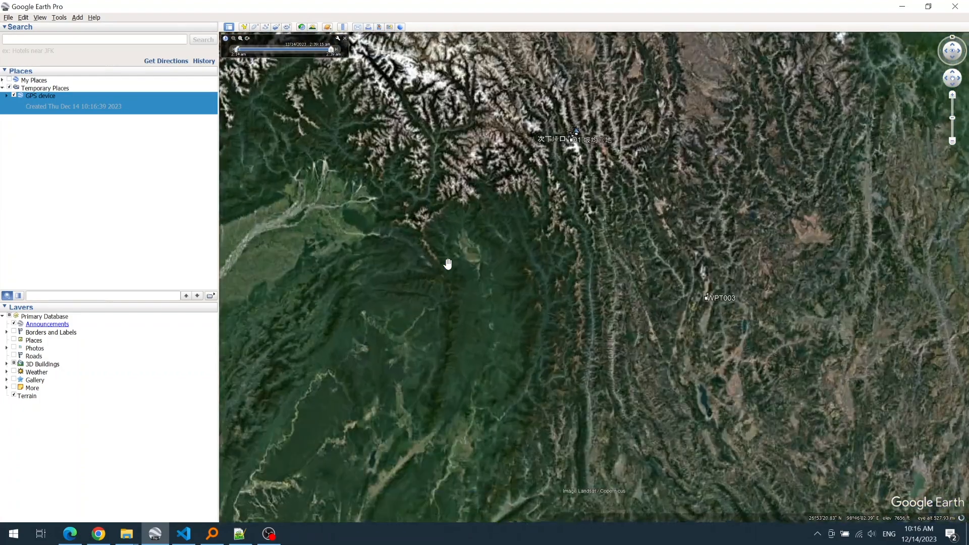
pyautogui.click(6, 96)
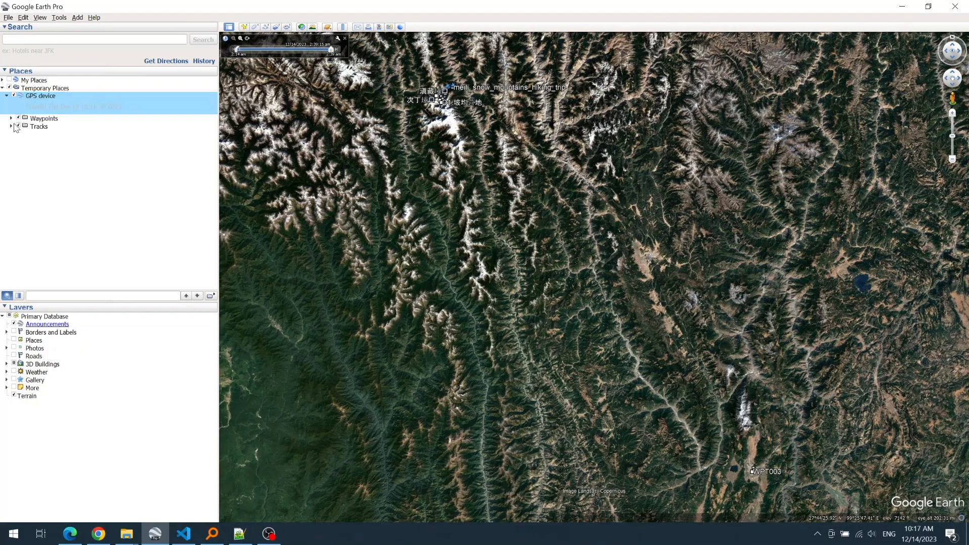
pyautogui.click(11, 126)
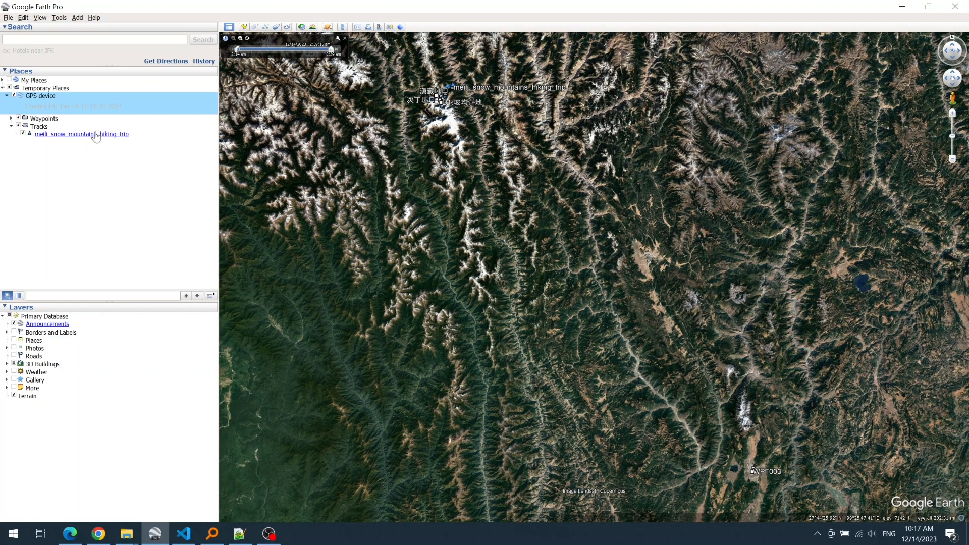
pyautogui.click(81, 135)
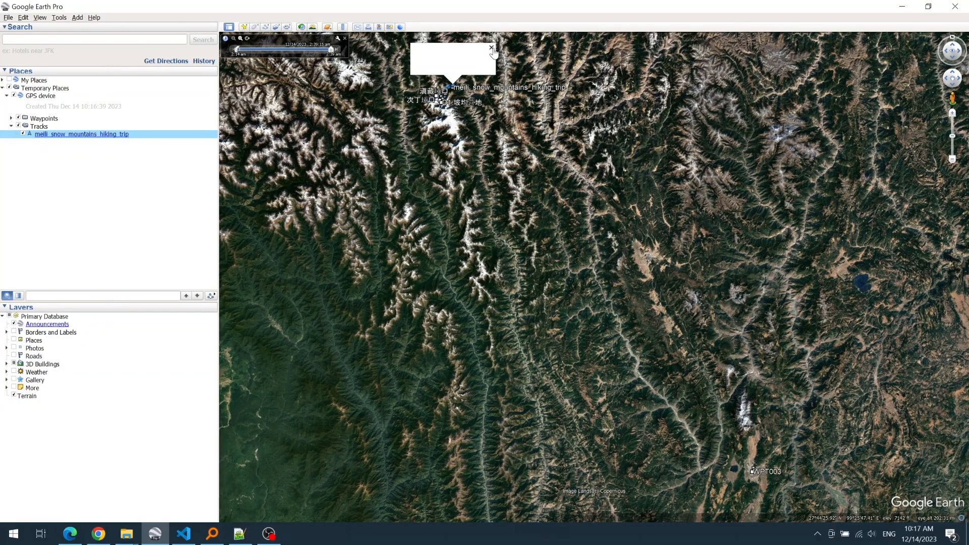
pyautogui.click(491, 49)
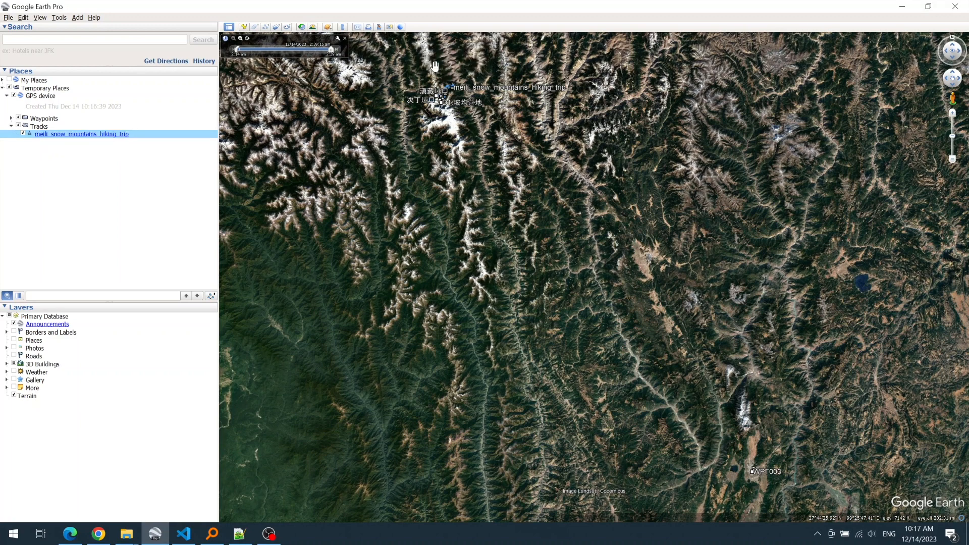
pyautogui.moveTo(211, 295)
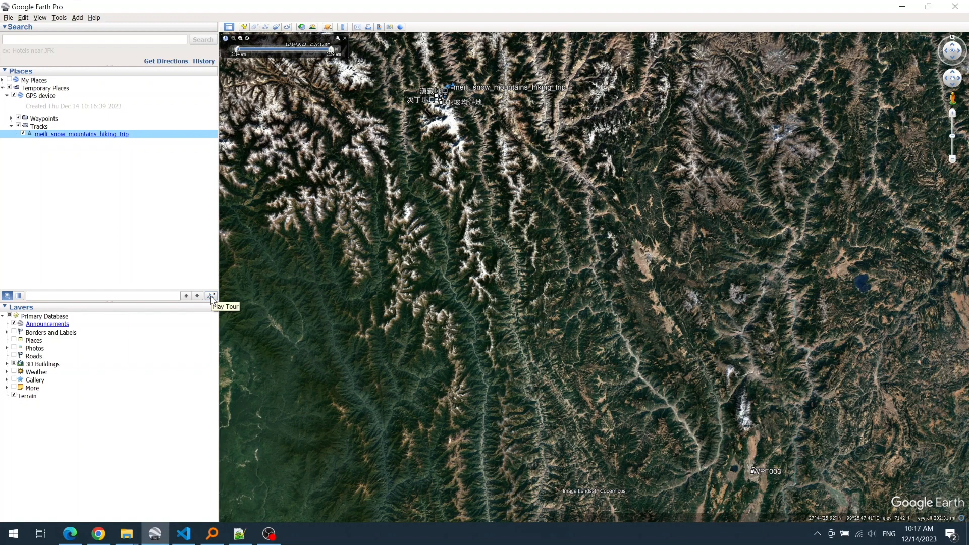
pyautogui.click(58, 17)
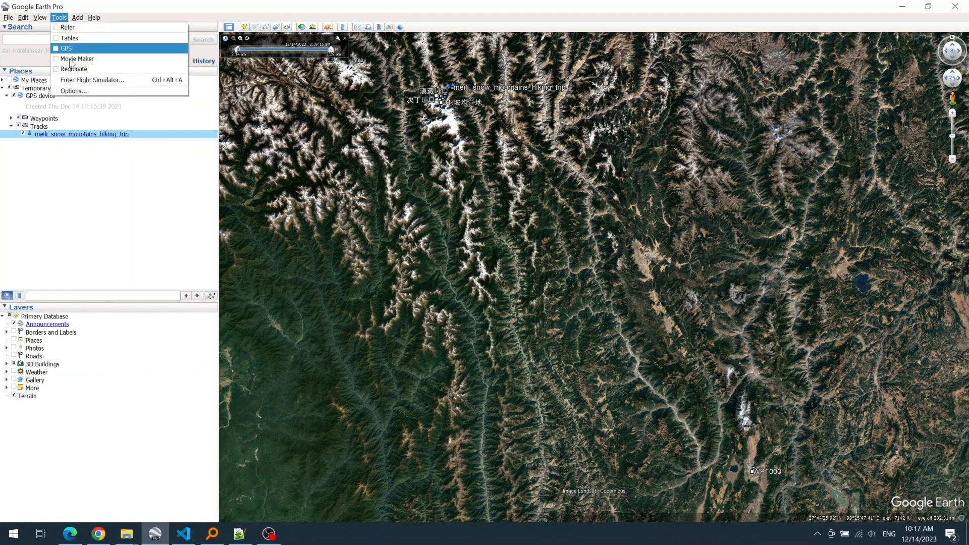
# - Show the Touring options and select the Camera Range value
pyautogui.click(73, 91)
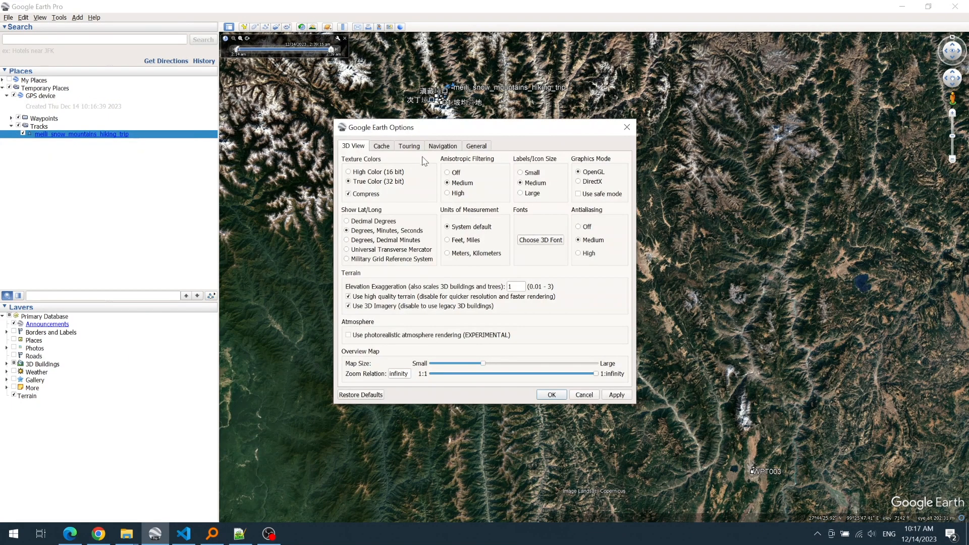
pyautogui.click(408, 146)
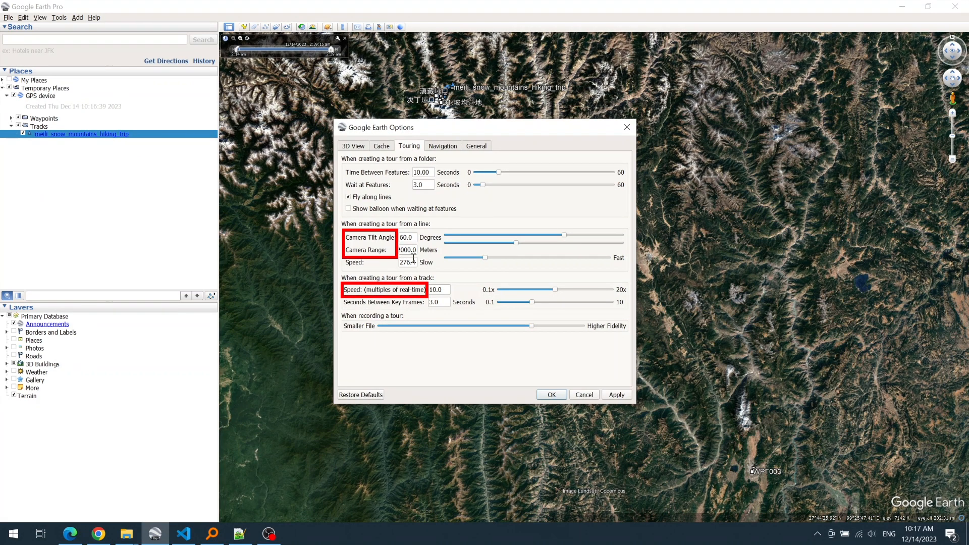
pyautogui.tripleClick(407, 250)
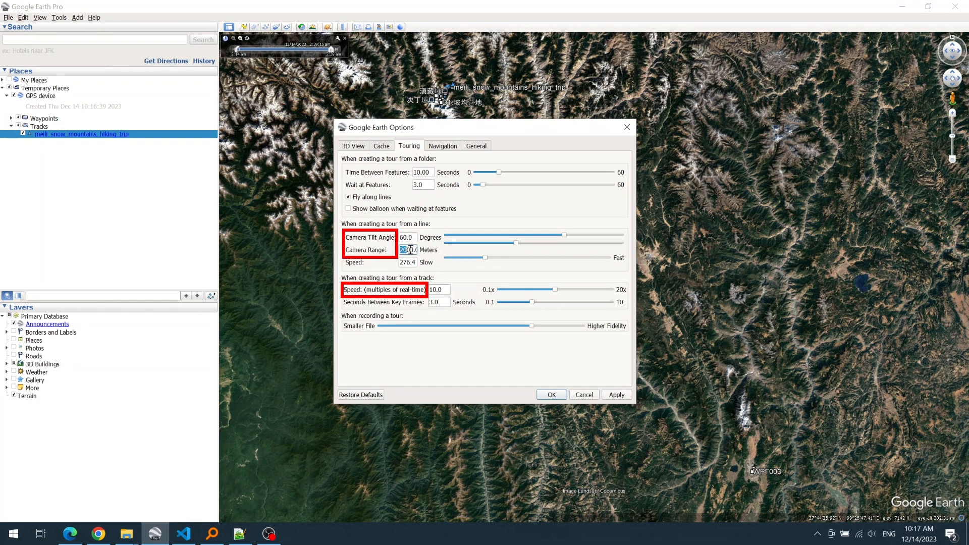
pyautogui.moveTo(407, 250)
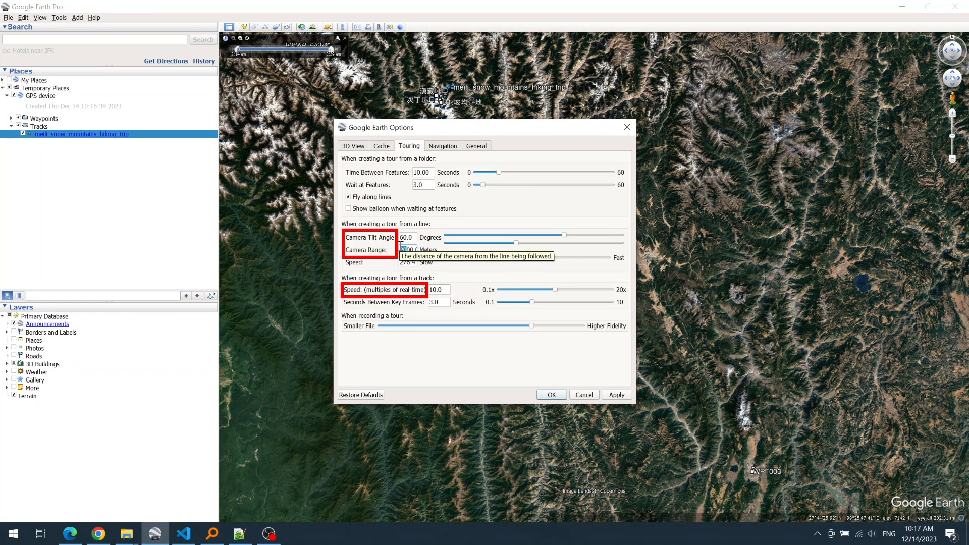
pyautogui.tripleClick(409, 250)
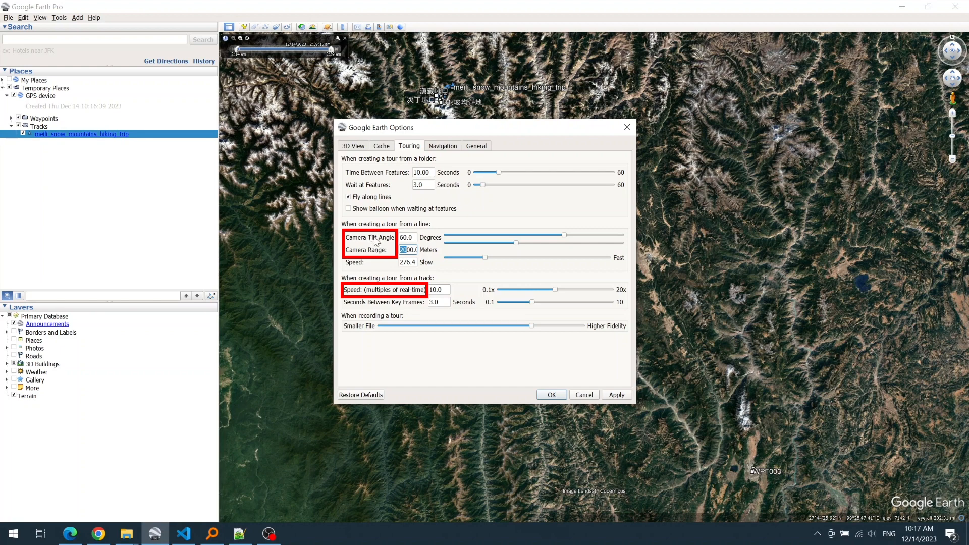
pyautogui.moveTo(375, 247)
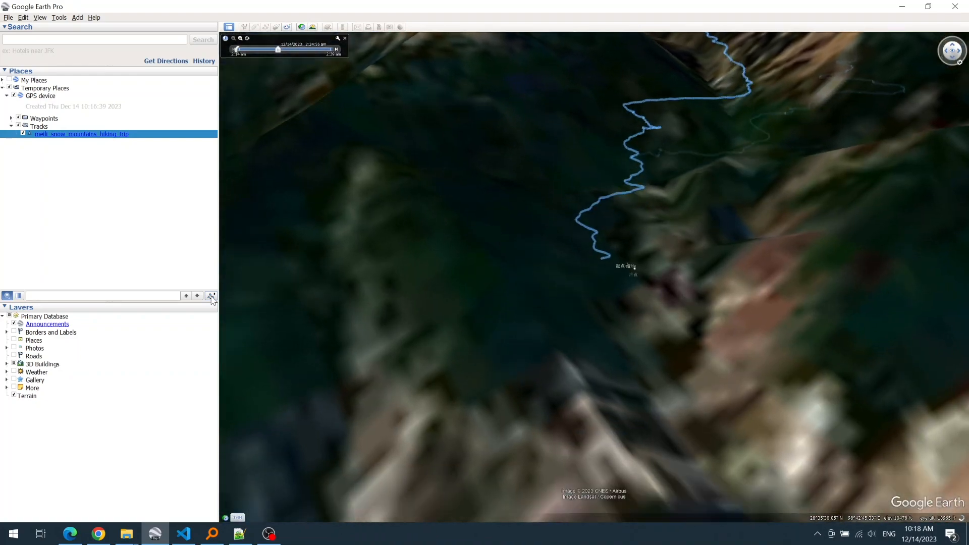
# - Play the hiking track tour, flying low over the snowy mountains
pyautogui.moveTo(277, 49); pyautogui.dragTo(236, 49)
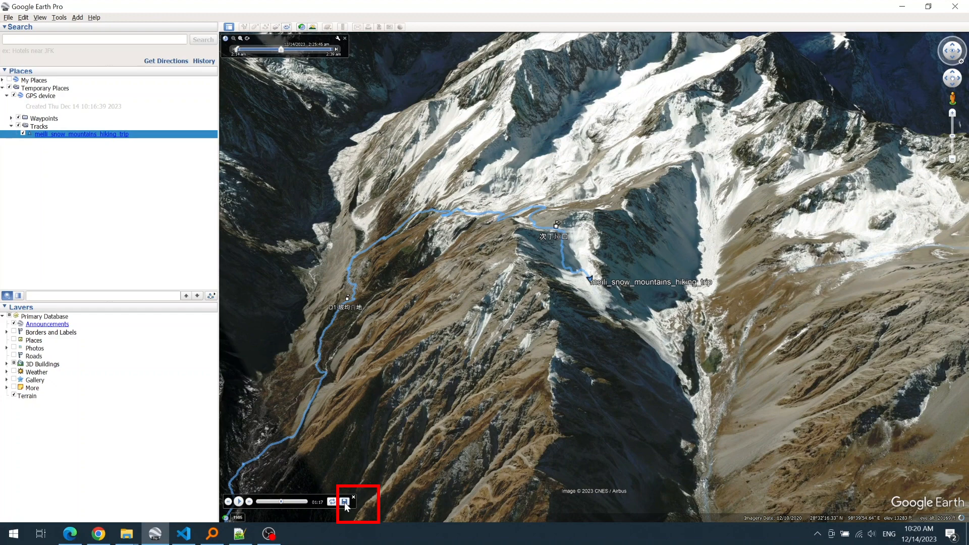
# - Save the hiking track tour and set up Movie Maker with H.264 format
pyautogui.click(345, 501)
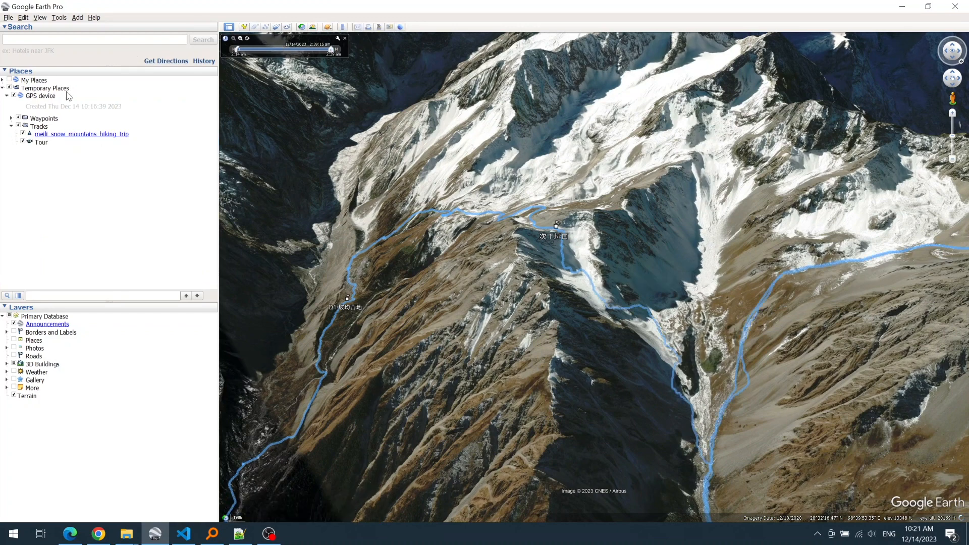
pyautogui.click(59, 17)
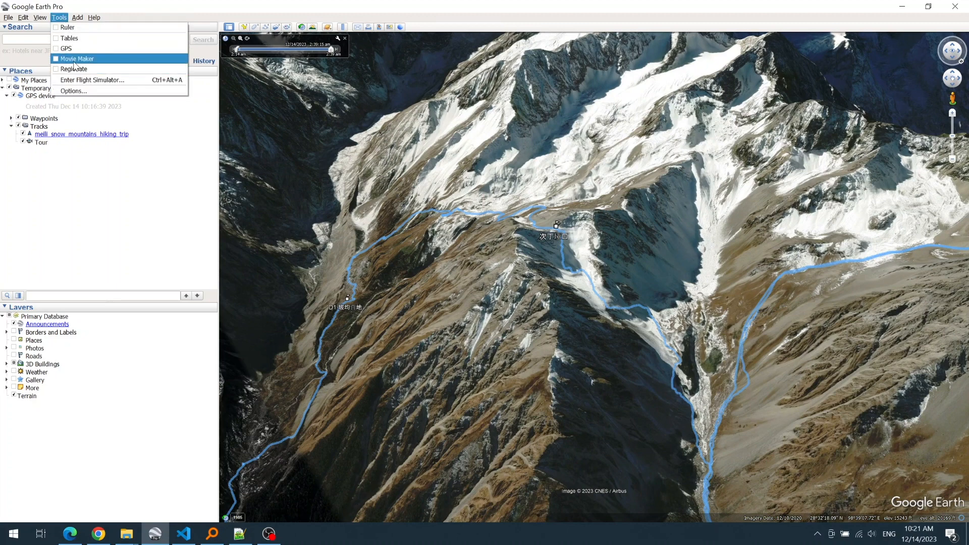
pyautogui.click(76, 58)
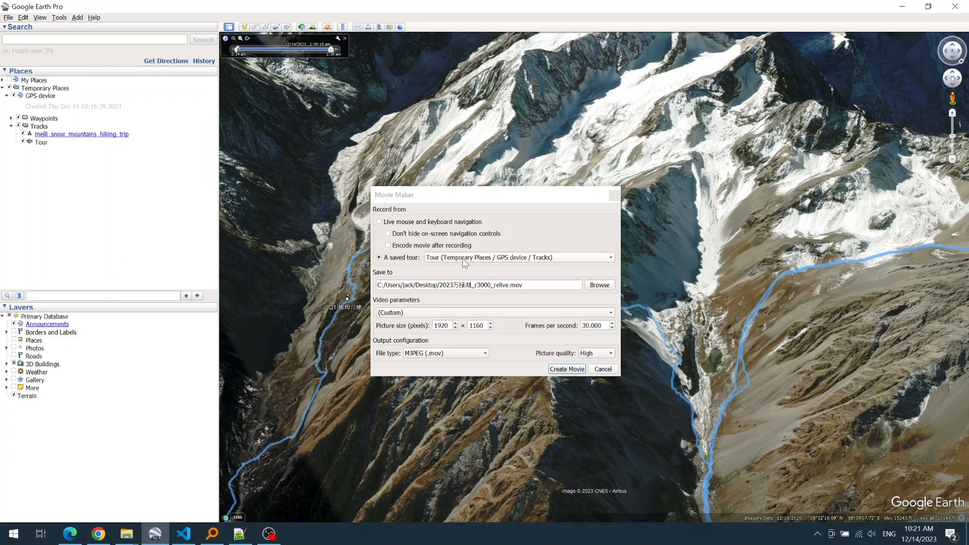
pyautogui.moveTo(431, 260)
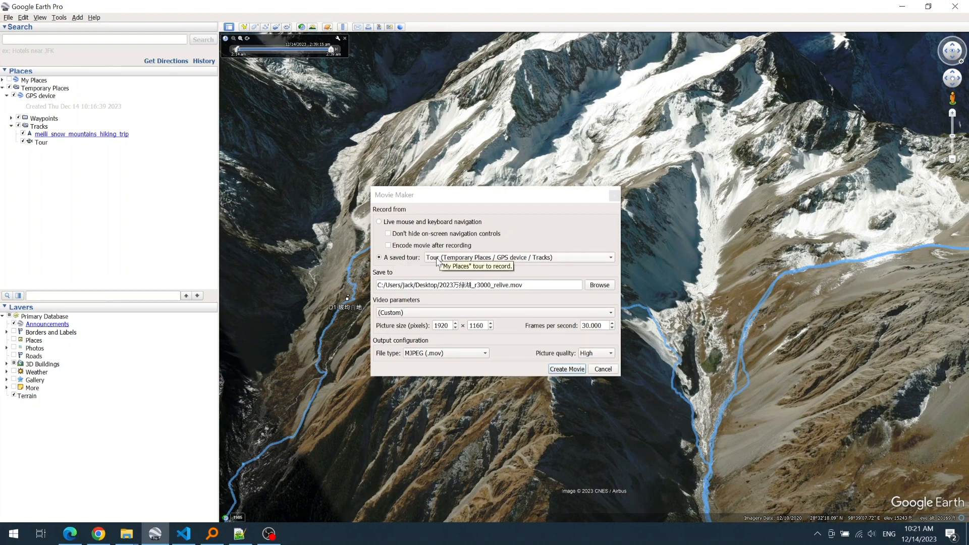
pyautogui.moveTo(435, 261)
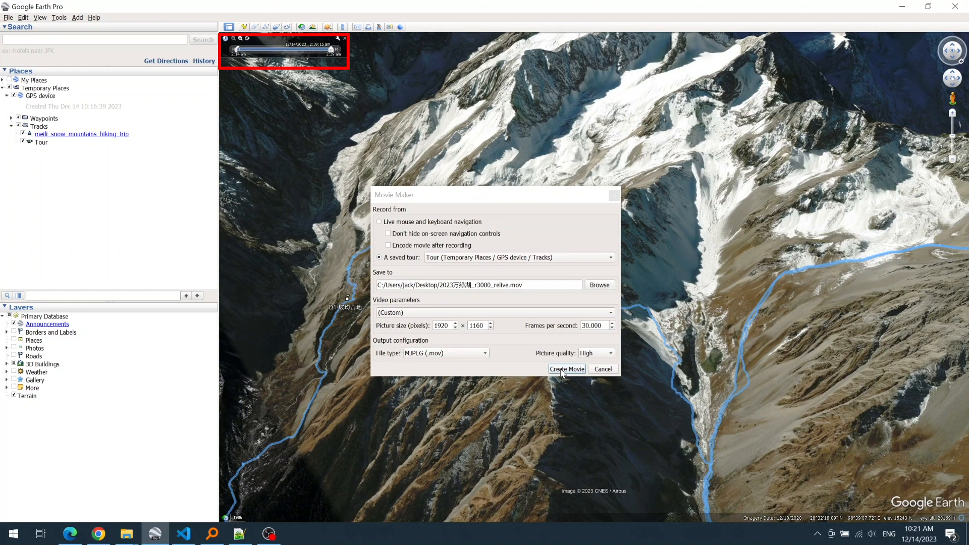
pyautogui.click(476, 325)
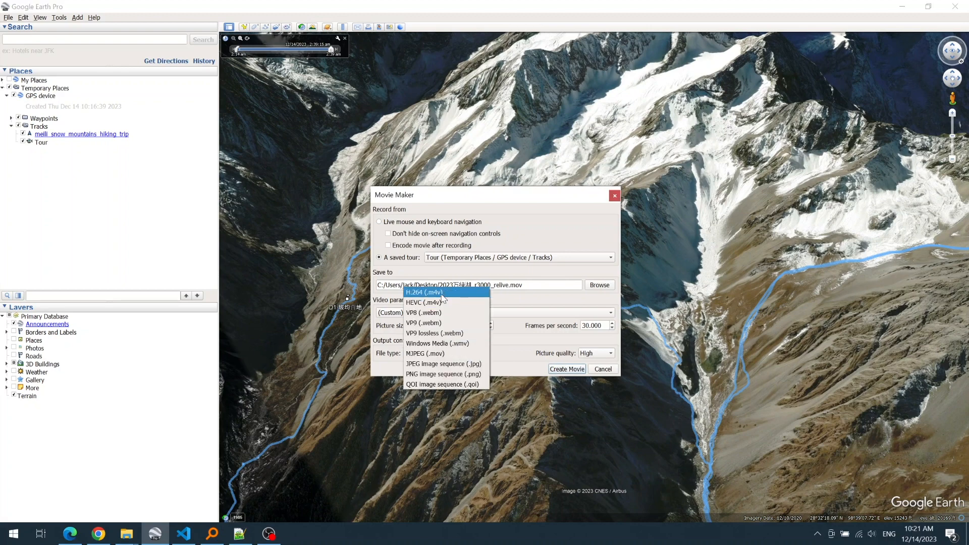
pyautogui.click(424, 292)
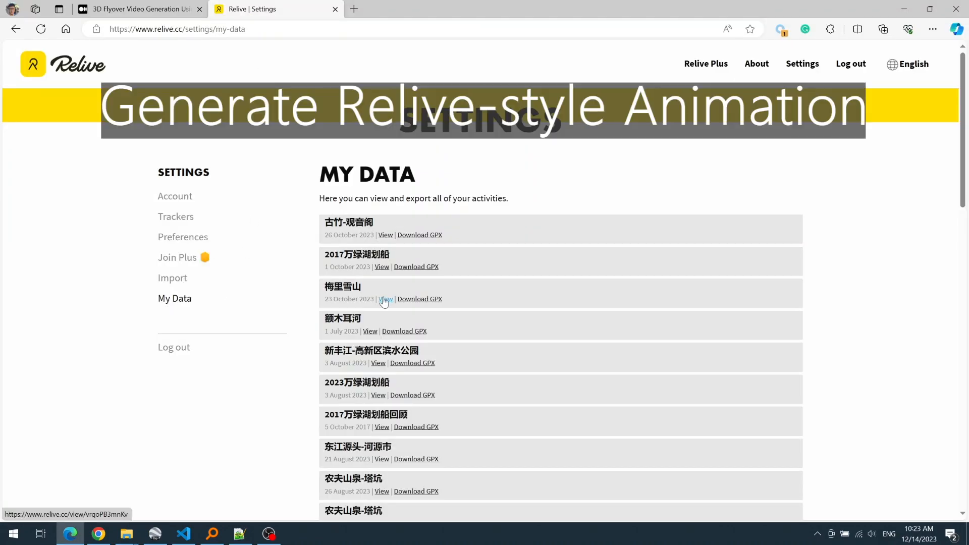
# - Copy the 梅里雪山 explorer source's data-url-camera link and load it in a new tab
pyautogui.click(385, 298)
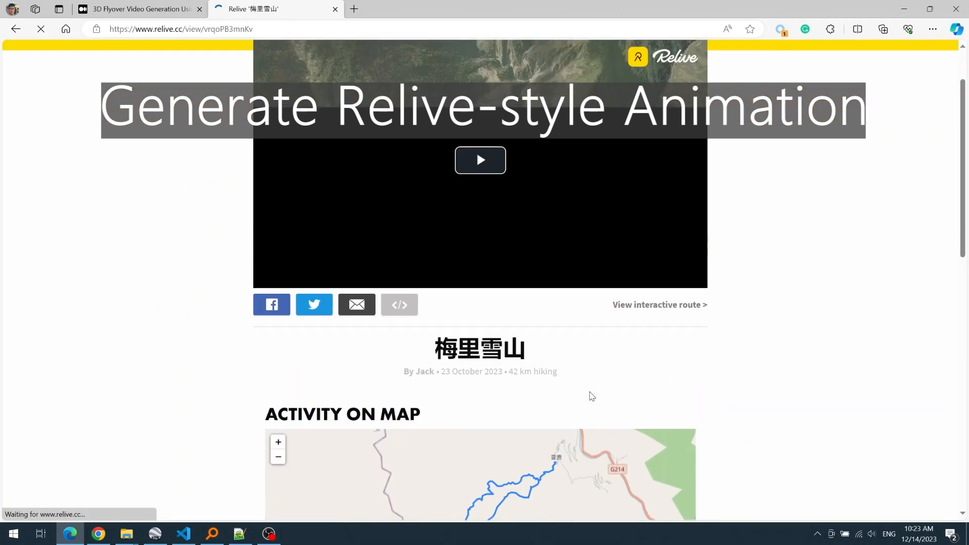
pyautogui.click(659, 305)
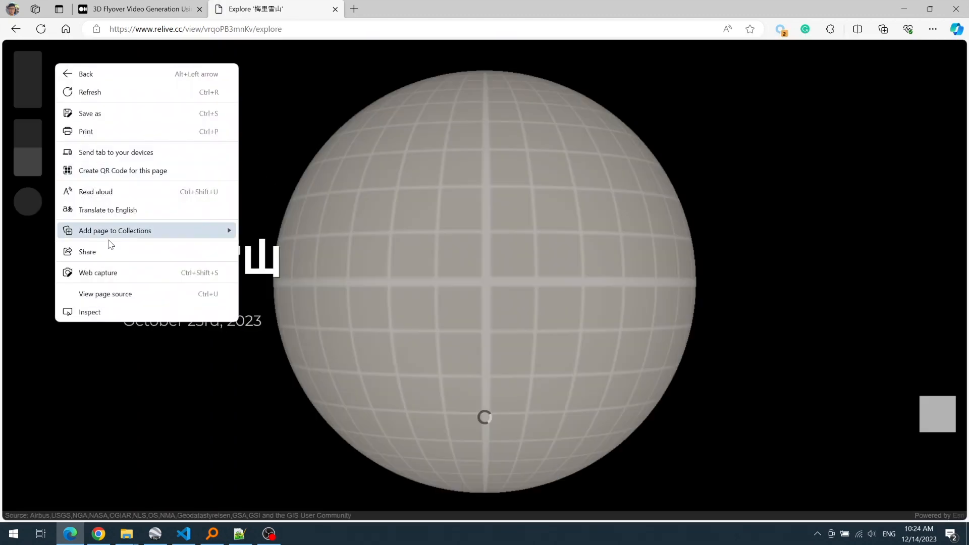
pyautogui.click(105, 294)
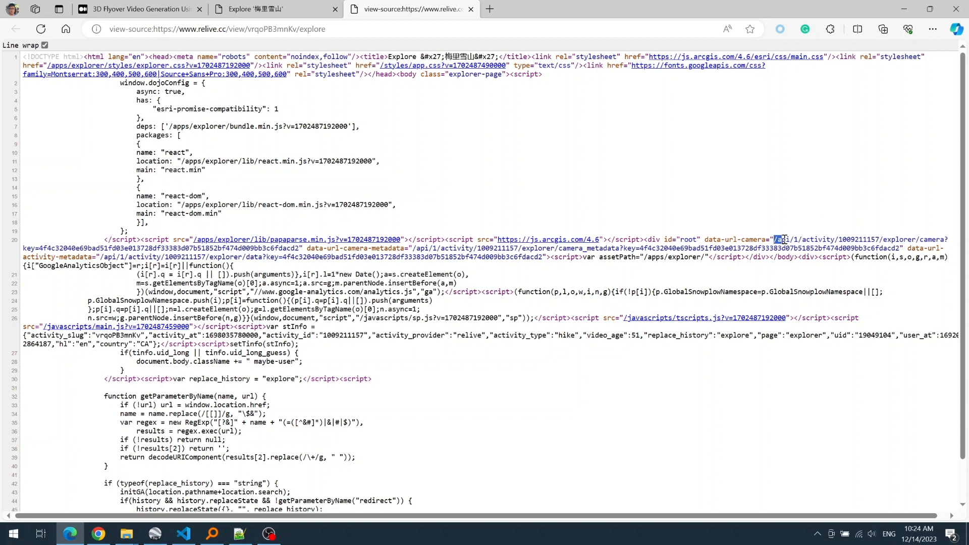
pyautogui.moveTo(782, 240); pyautogui.dragTo(300, 248)
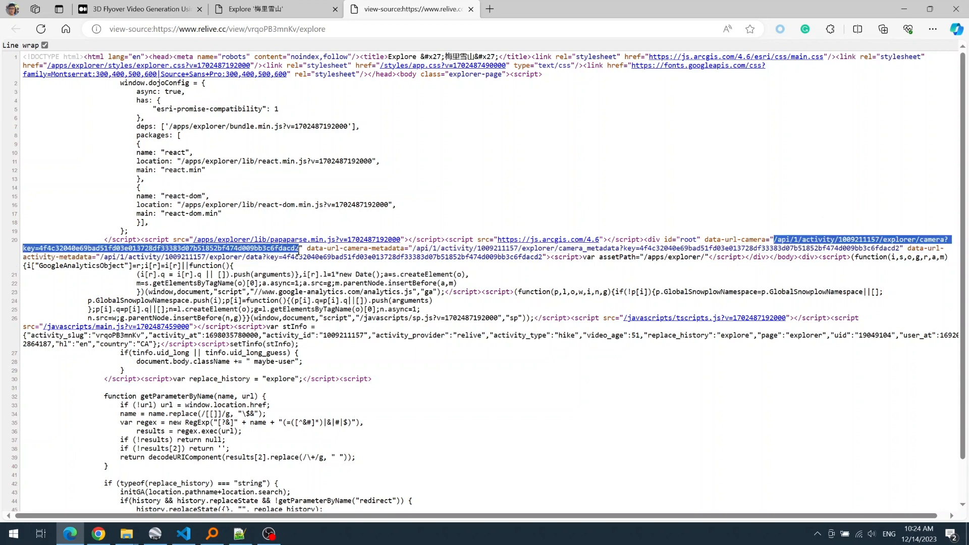
pyautogui.click(625, 9)
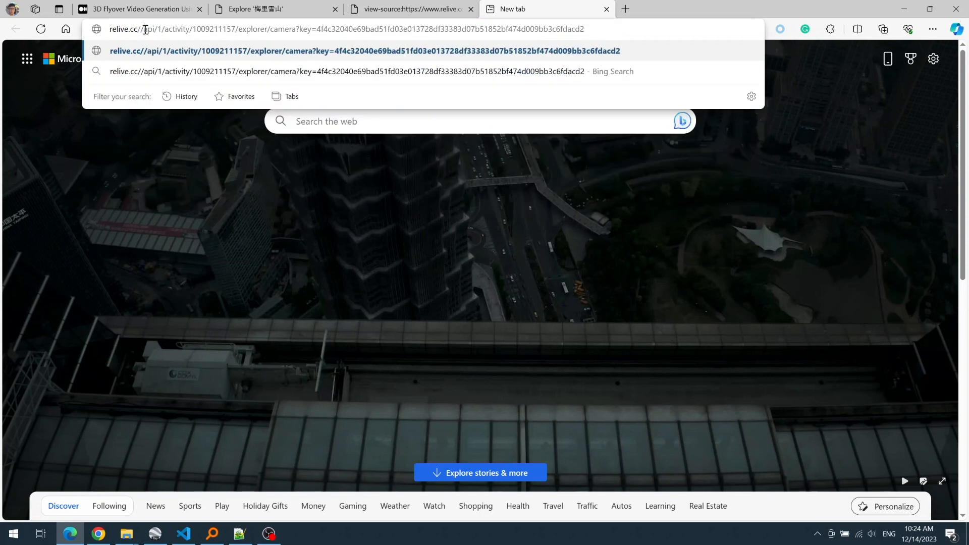
pyautogui.press('Enter')
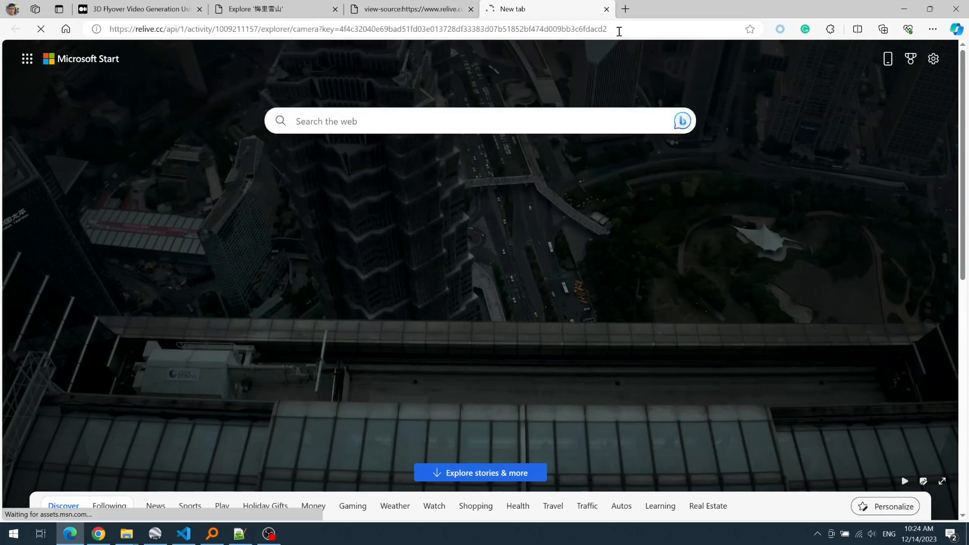
pyautogui.click(883, 29)
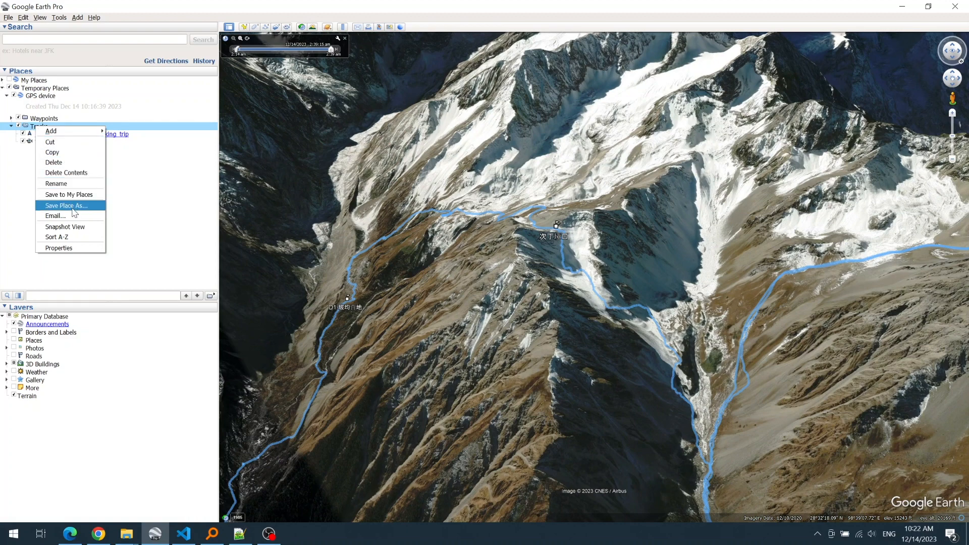
pyautogui.moveTo(75, 213)
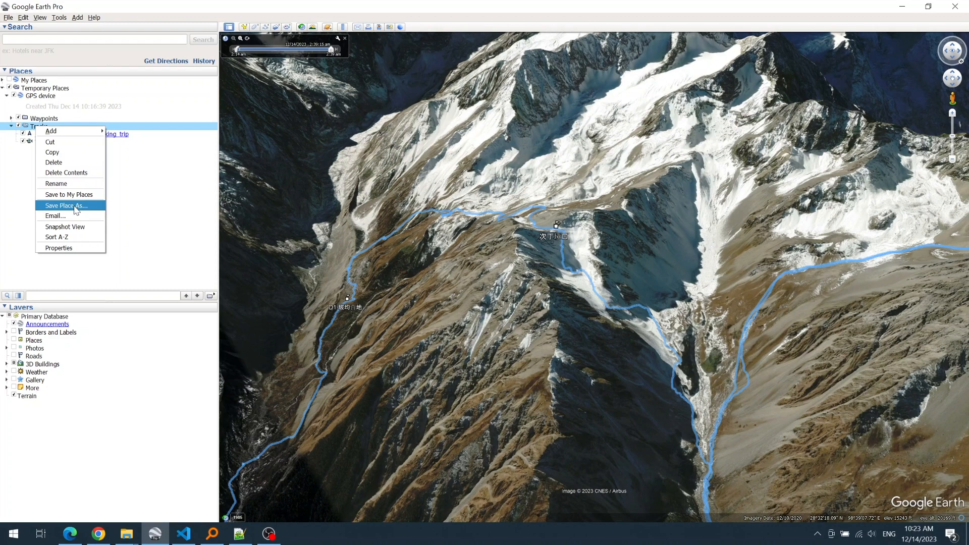
# - Save the Tracks folder from Places to a file
pyautogui.click(66, 205)
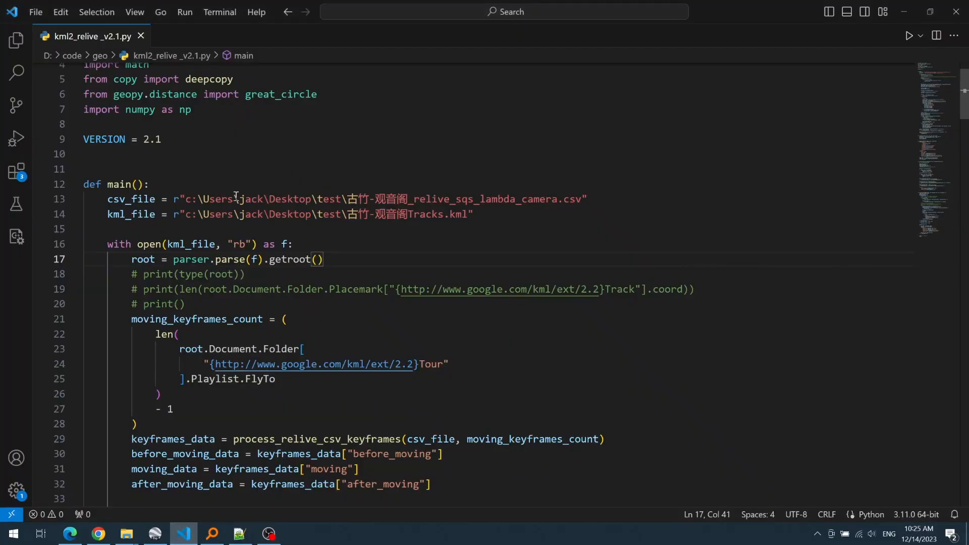
# - Copy the ep16_en Tracks.kml and camera CSV paths into the script's path variables
pyautogui.scroll(-3)
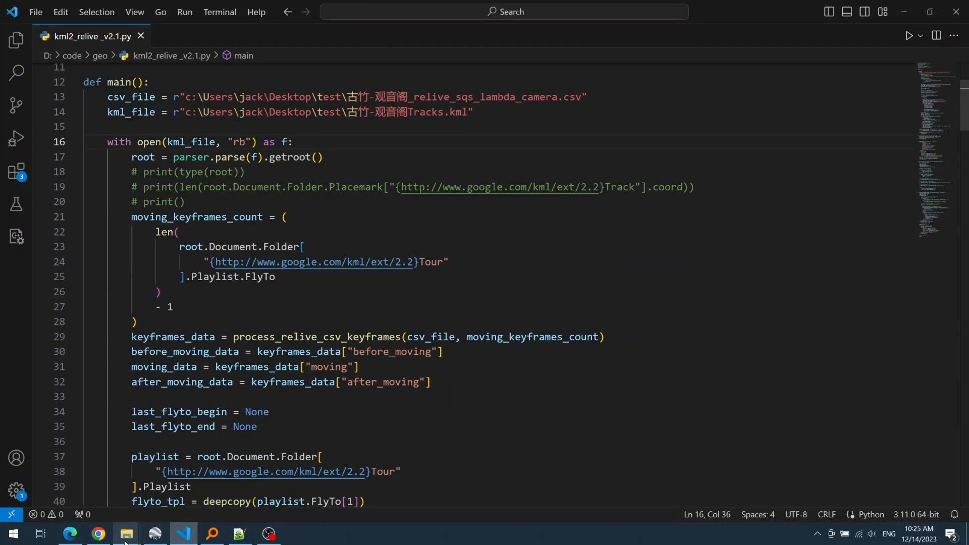
pyautogui.click(126, 534)
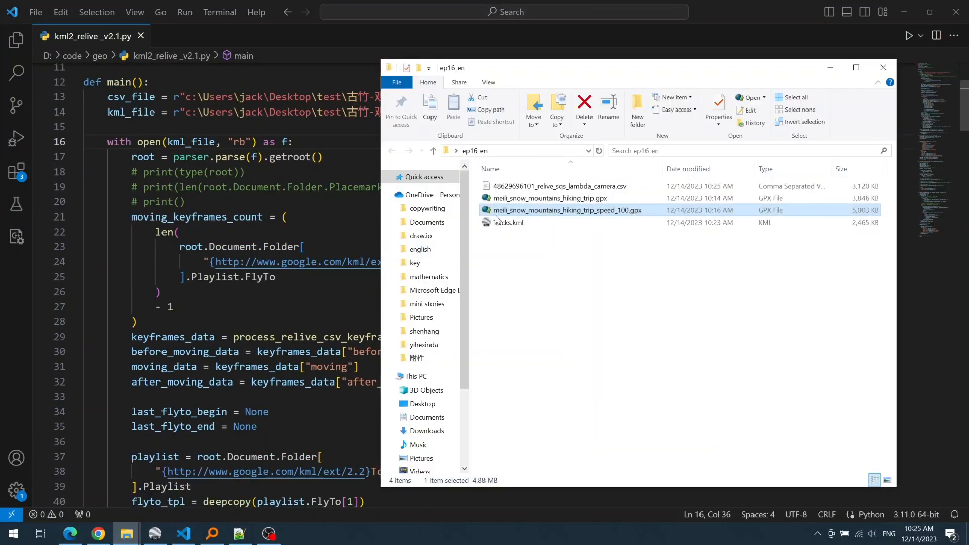
pyautogui.moveTo(559, 210)
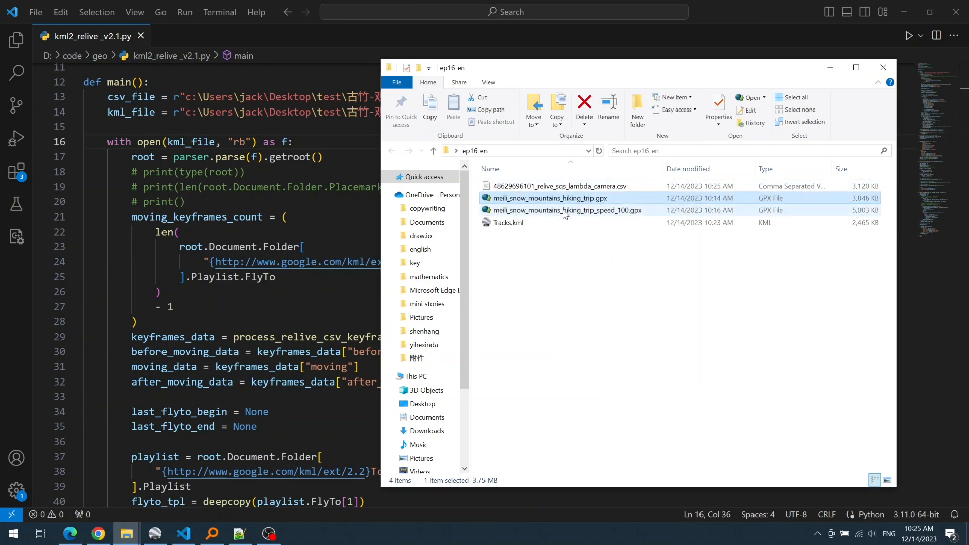
pyautogui.click(508, 222)
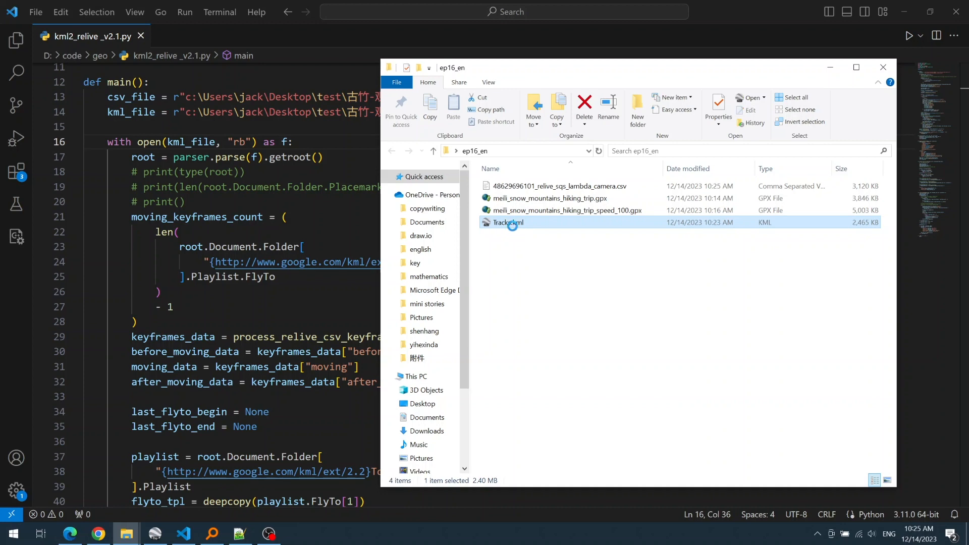
pyautogui.rightClick(508, 222)
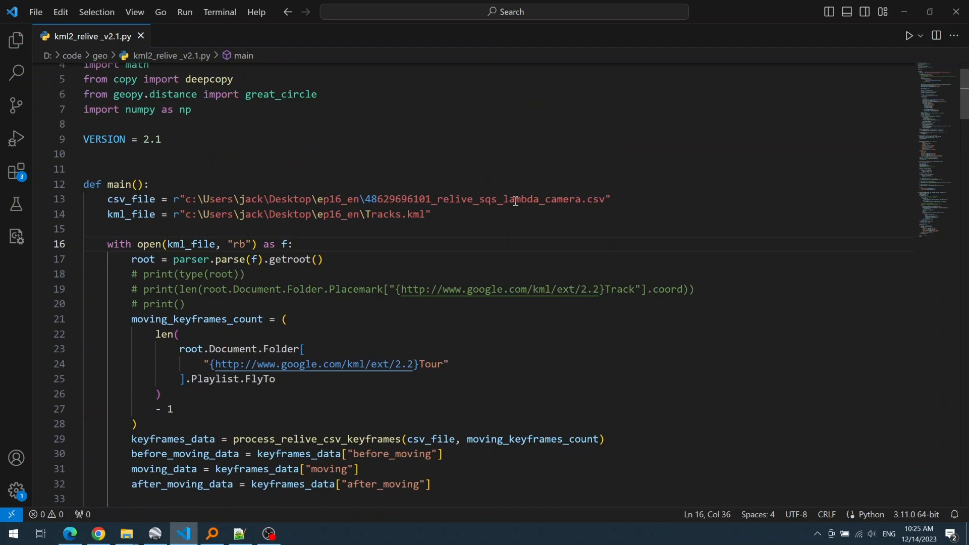
pyautogui.click(431, 214)
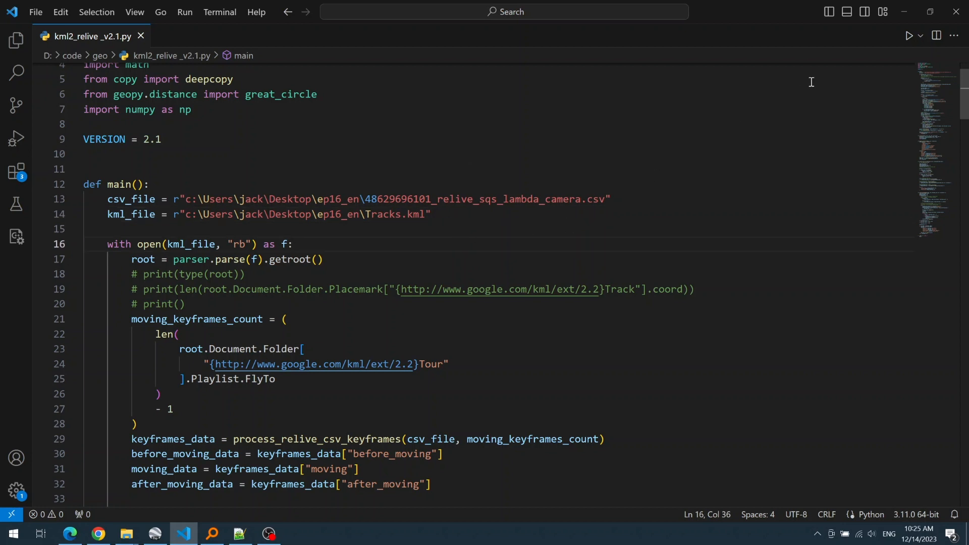
# - Run kml2_relive and locate Tracks_modified_relive_2.1.kml in the ep16_en folder
pyautogui.press('ctrl+`')
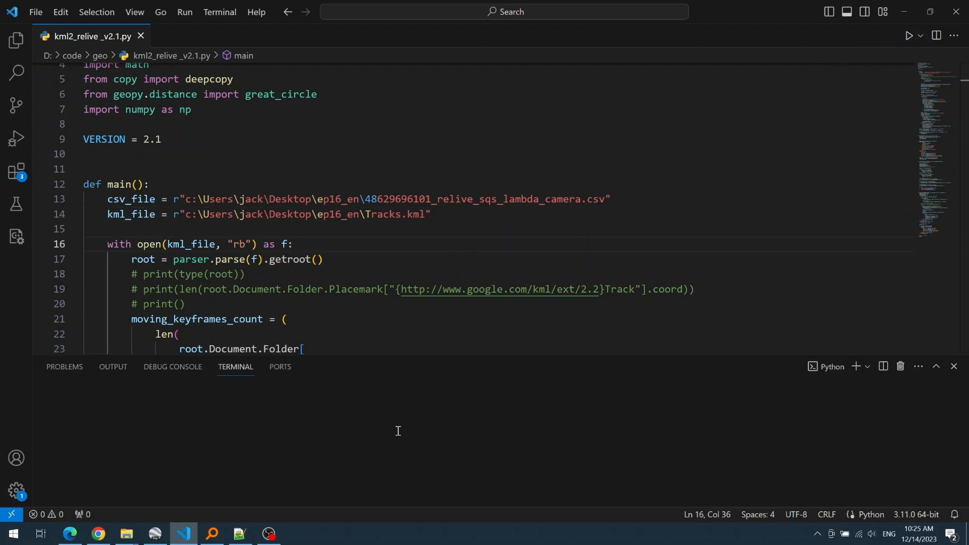
pyautogui.click(909, 35)
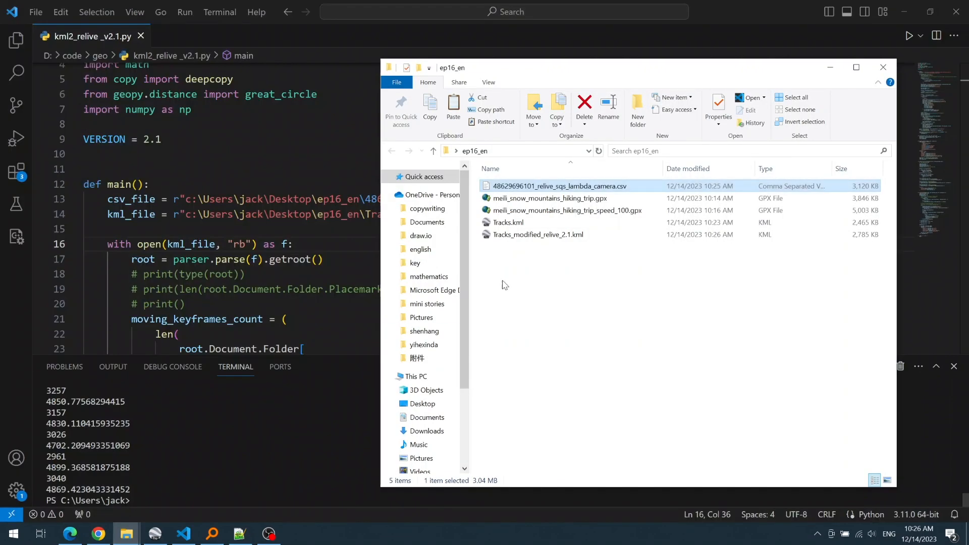
pyautogui.click(537, 234)
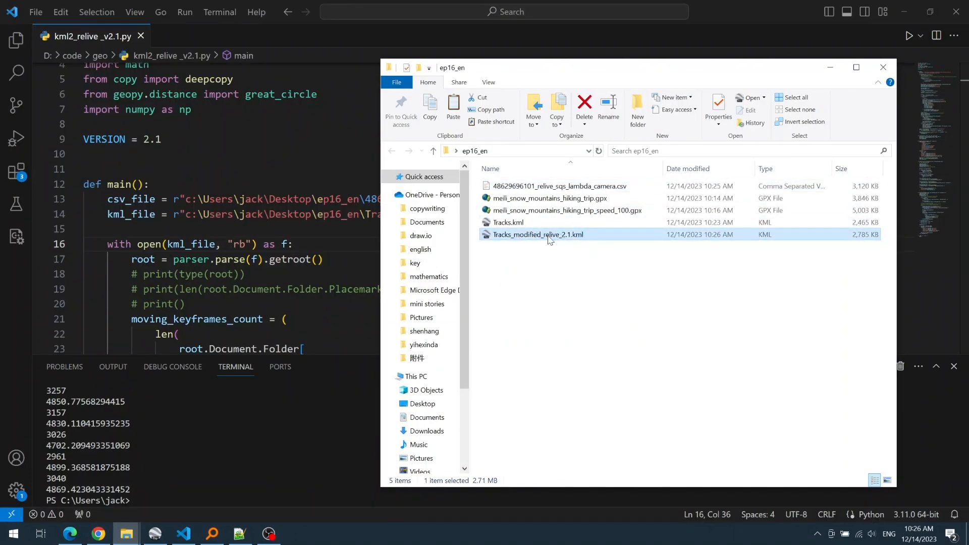
pyautogui.moveTo(559, 234)
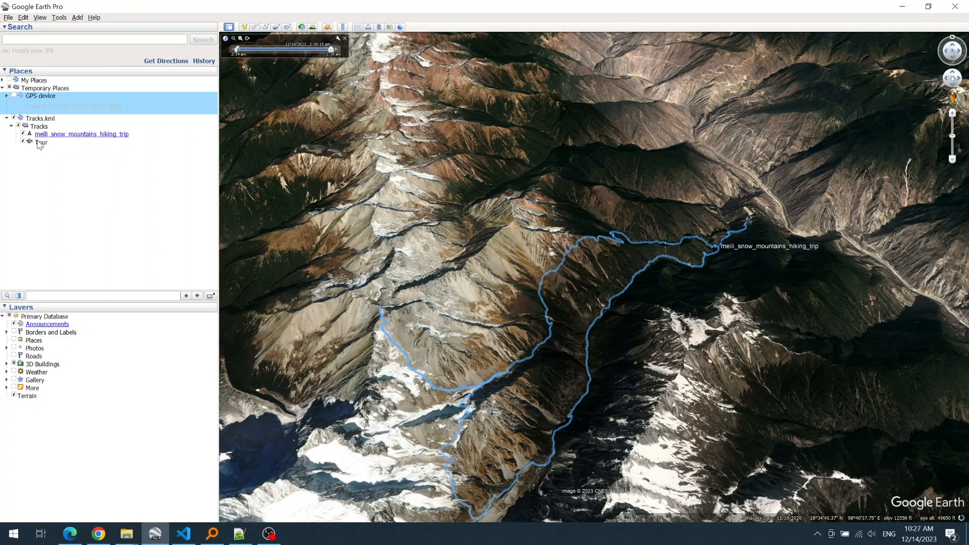
# - Select the Tour item inside the loaded Tracks.kml entry in Places
pyautogui.click(41, 142)
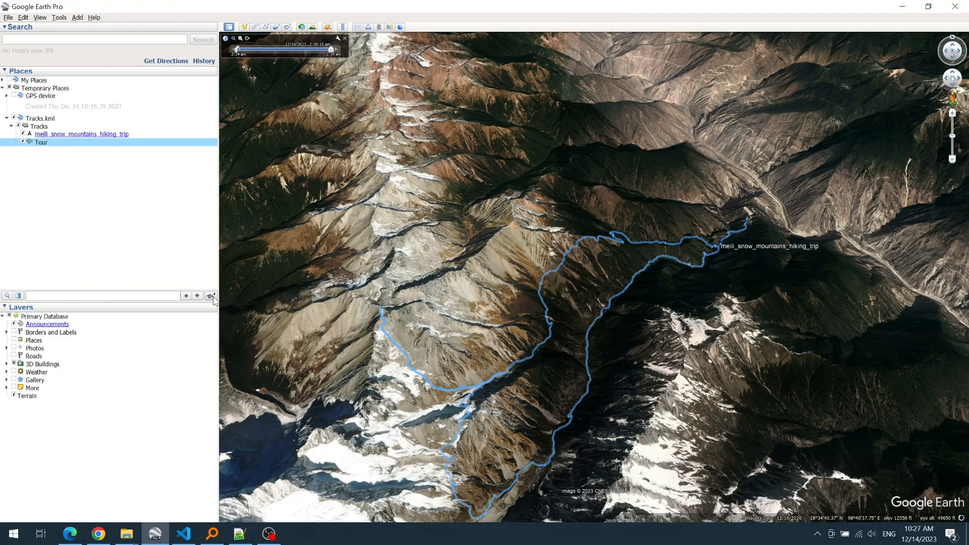